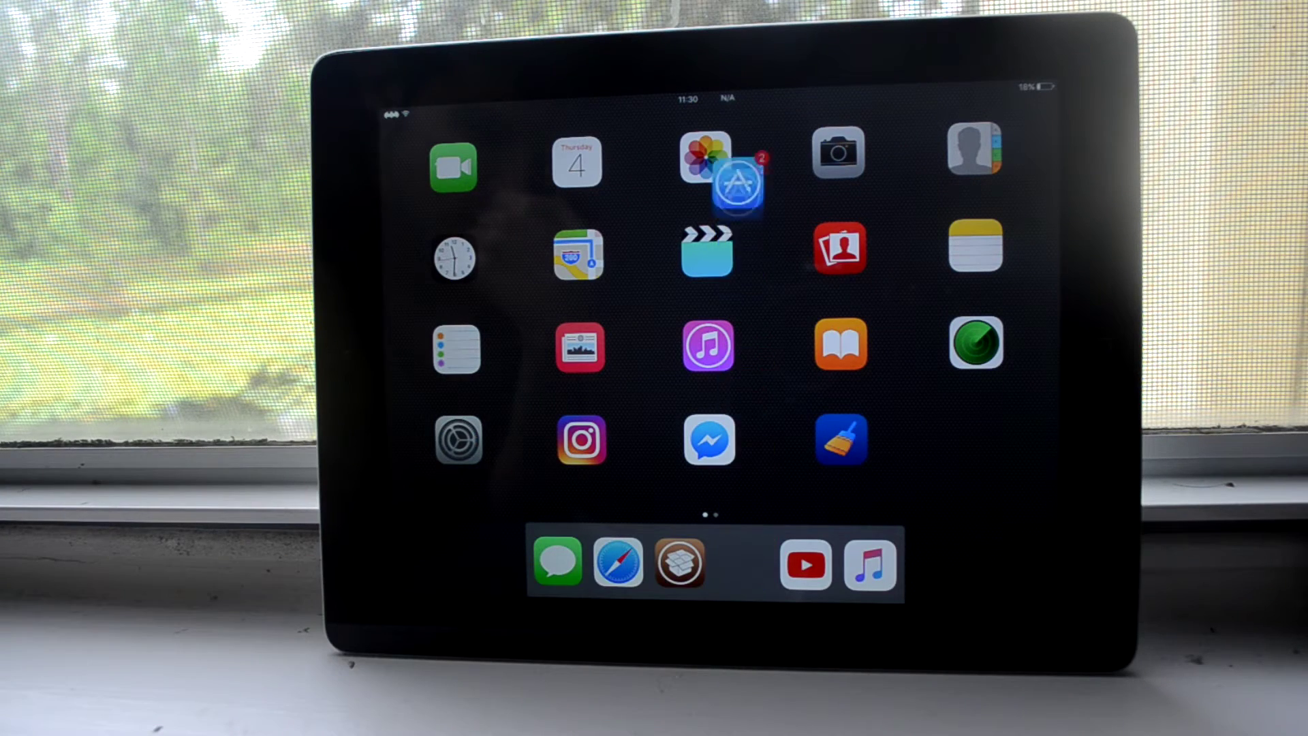
Drag the App Store icon, badged 2, into the dock between Cydia and YouTube.
drag(737, 185, 741, 564)
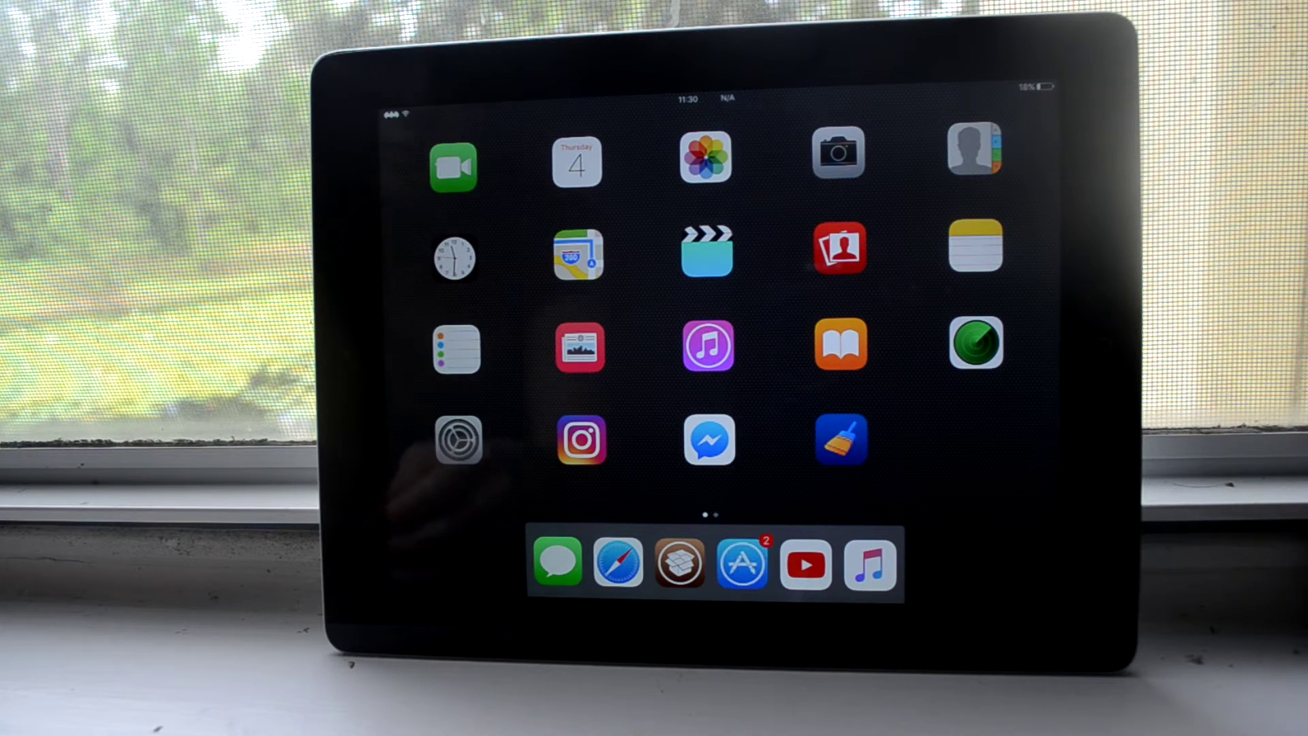